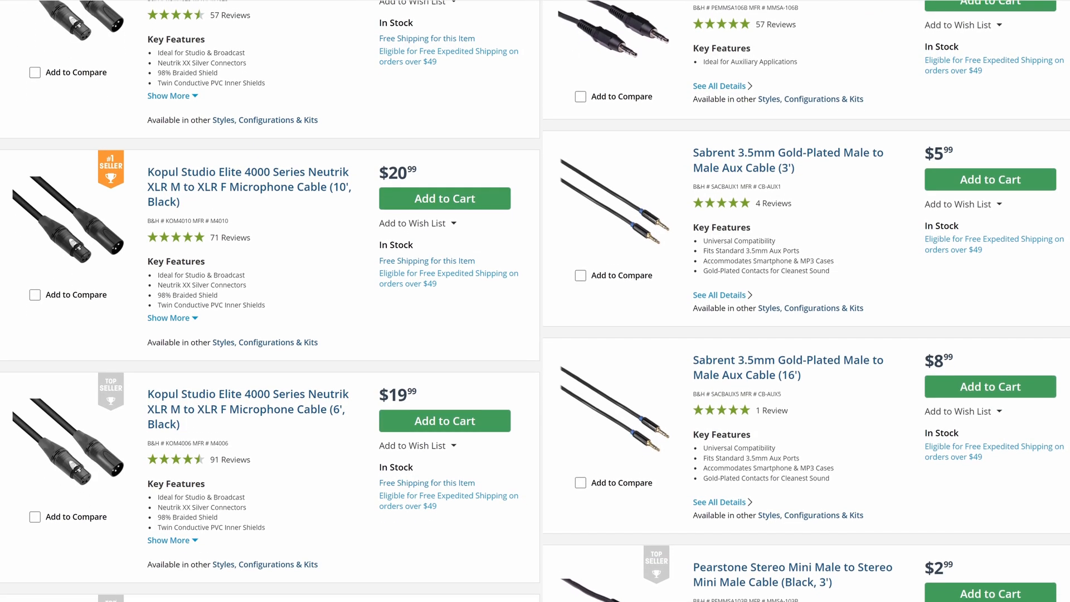
scroll("down", 3)
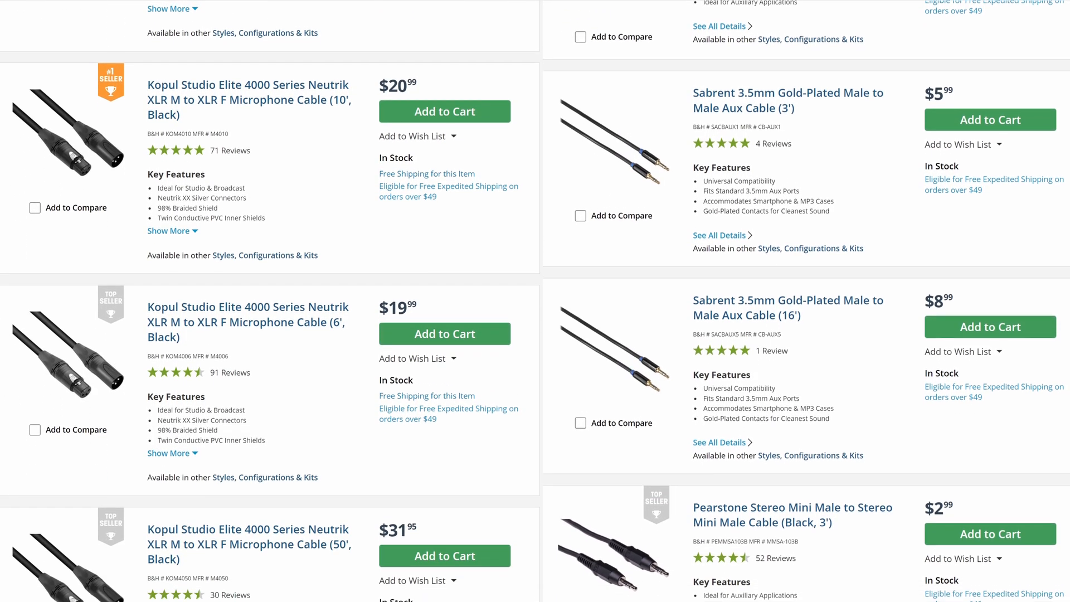